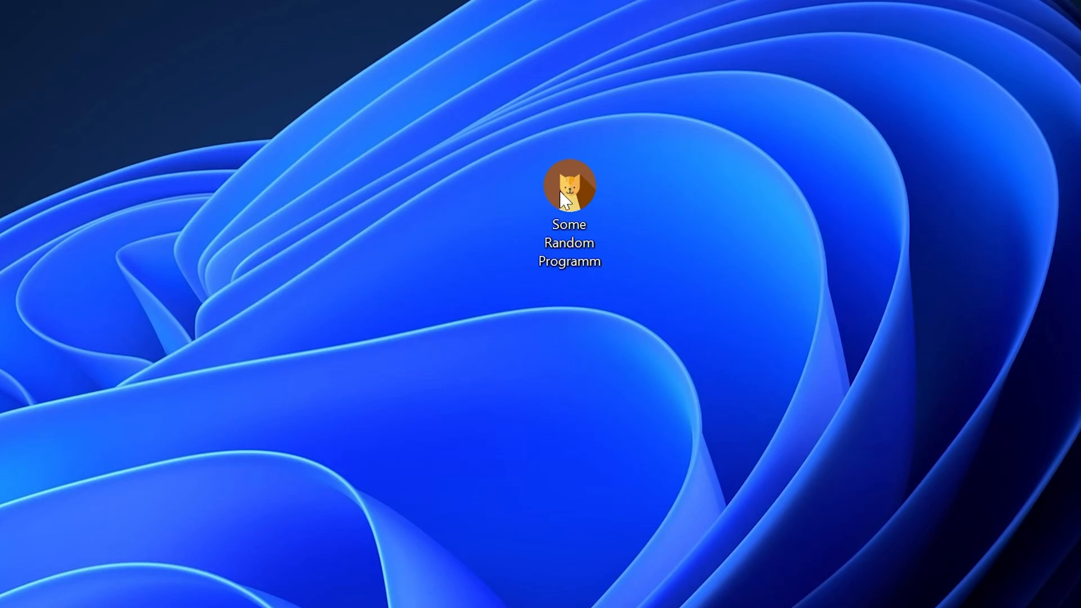
Download the 32-bit and 64-bit zipfldr.dll zips from the STS-Tutorial zipfldr page.
double_click(568, 184)
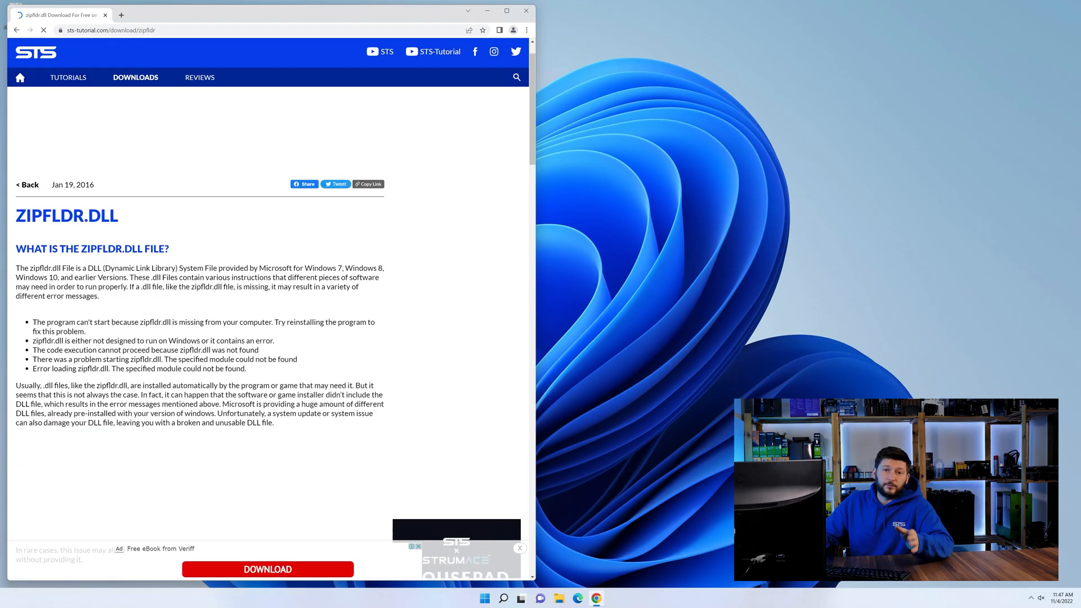
scroll("down", 3)
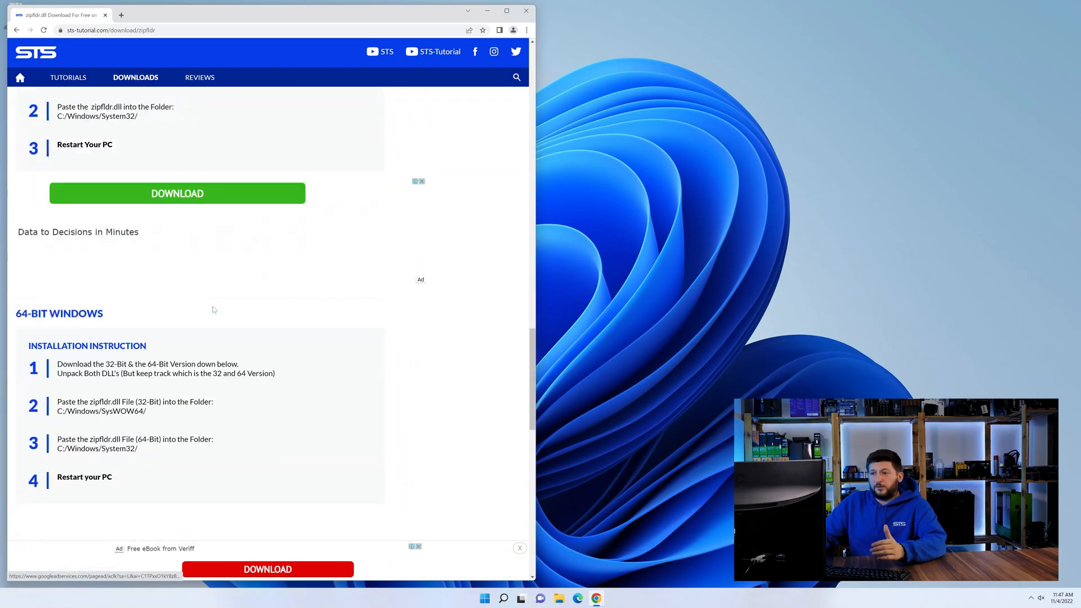
scroll("down", 3)
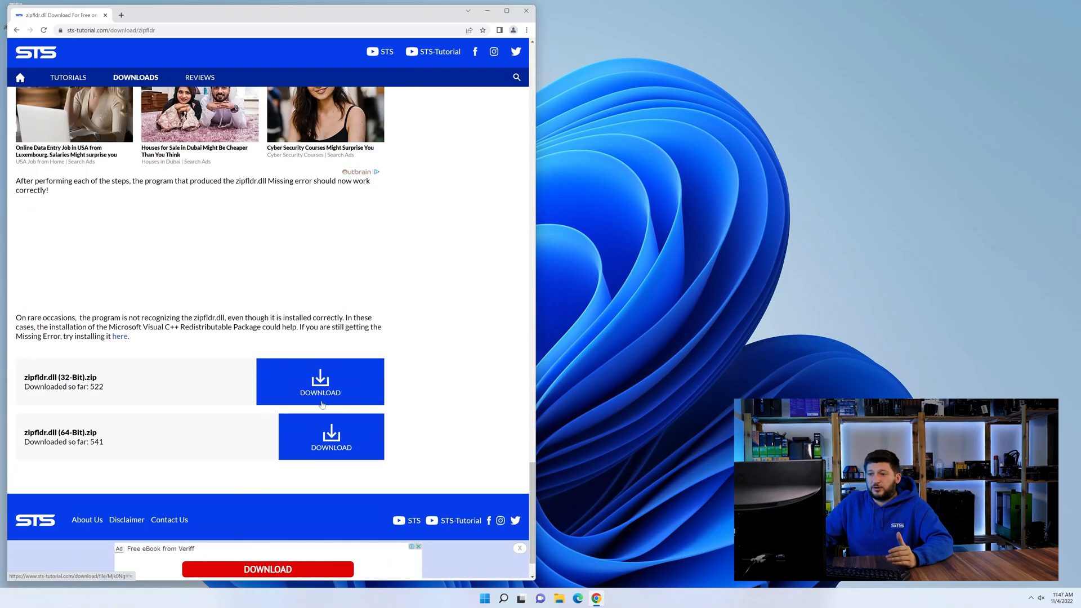
left_click(320, 381)
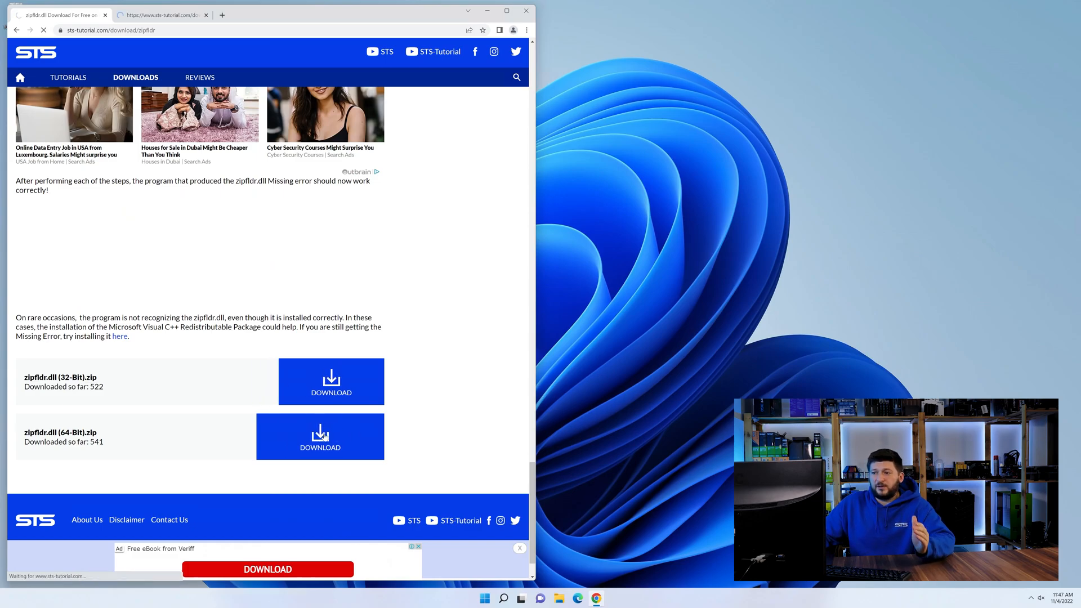
left_click(320, 436)
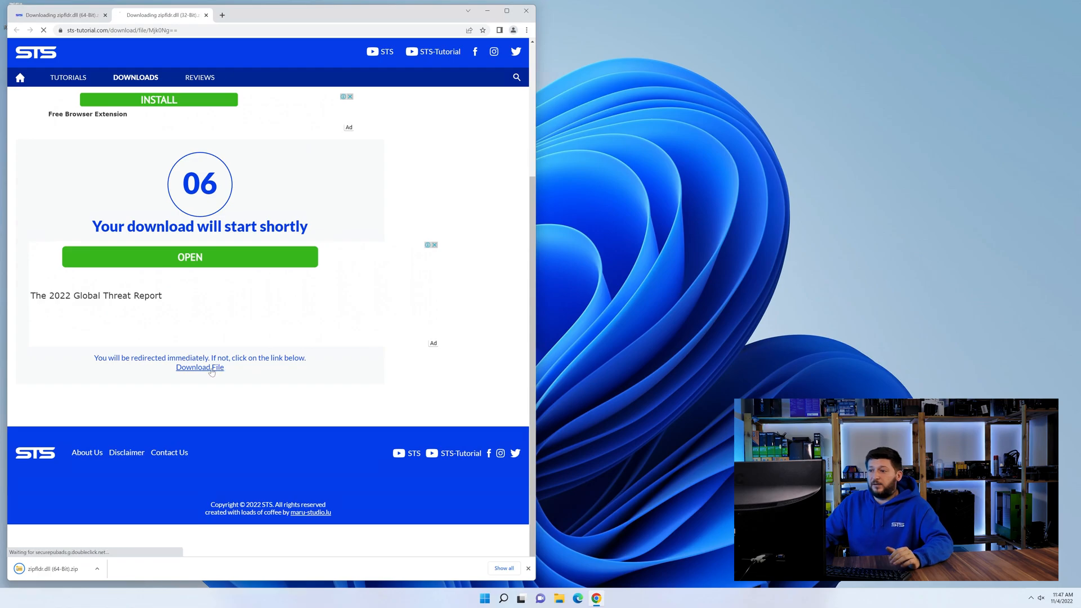
left_click(199, 366)
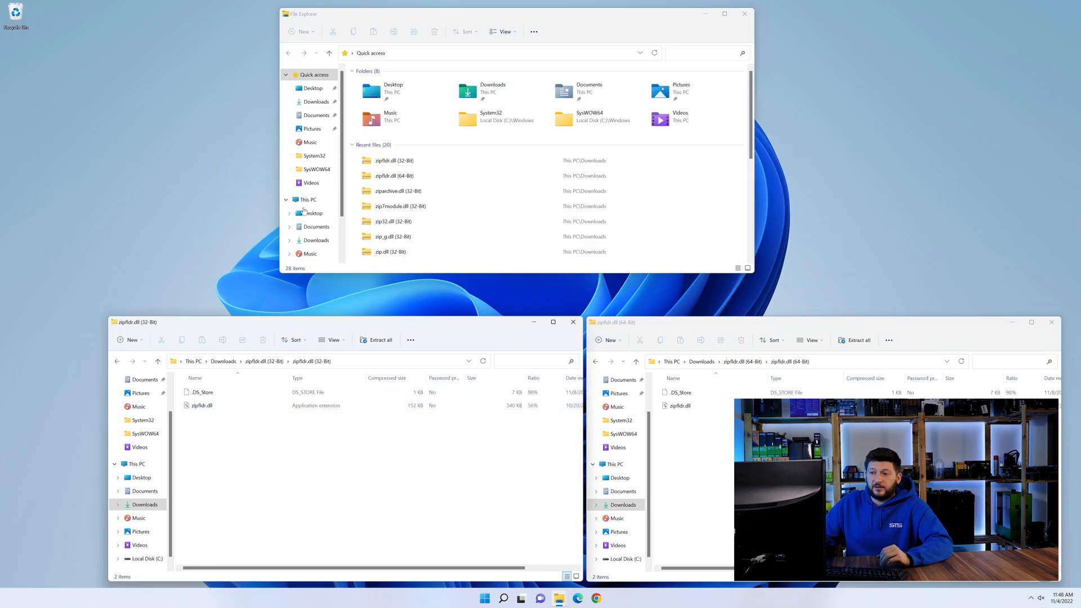
Drag the 64-bit zipfldr.dll into C:\Windows\System32.
left_click(307, 199)
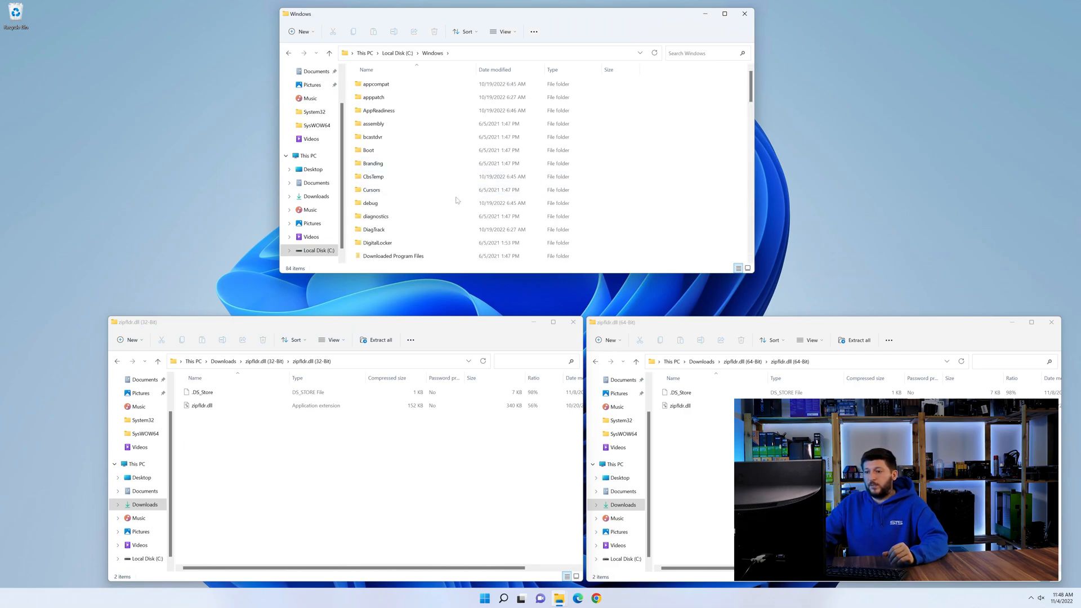
scroll("down", 3)
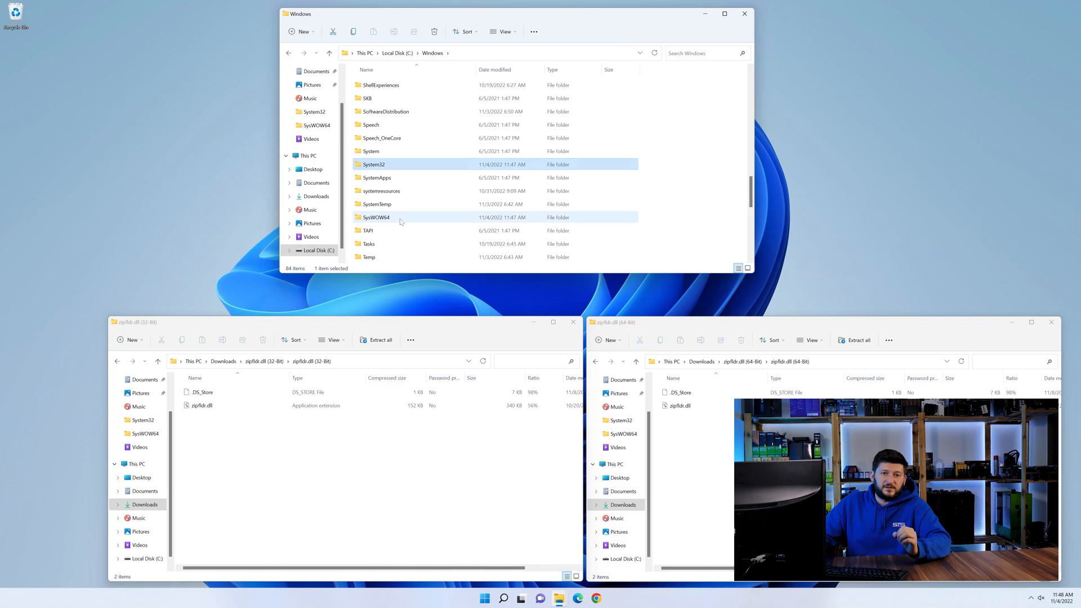
left_click(679, 404)
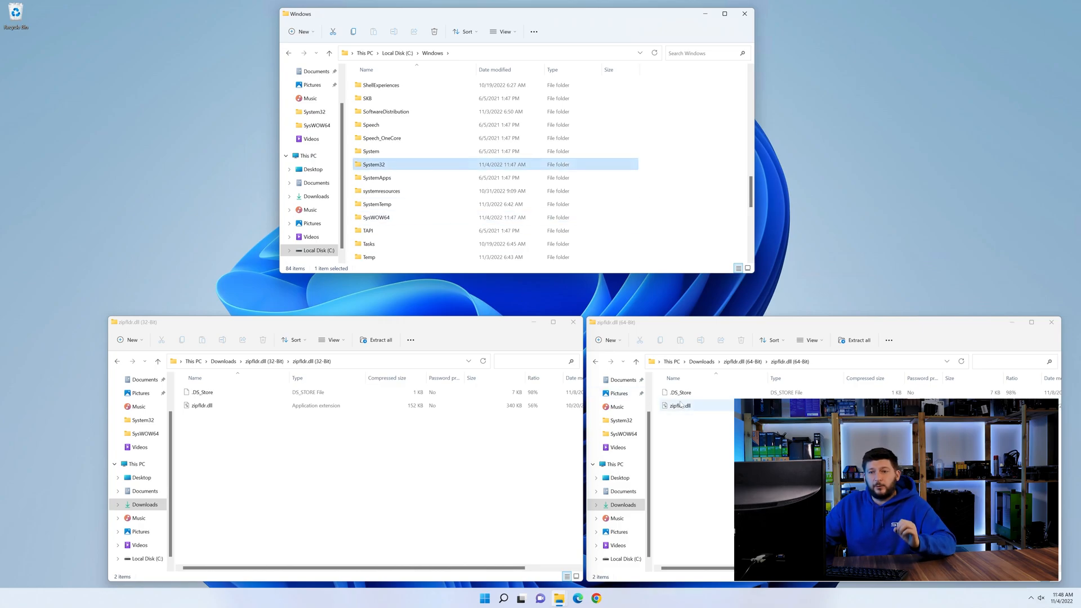
left_click_drag(679, 404, 524, 183)
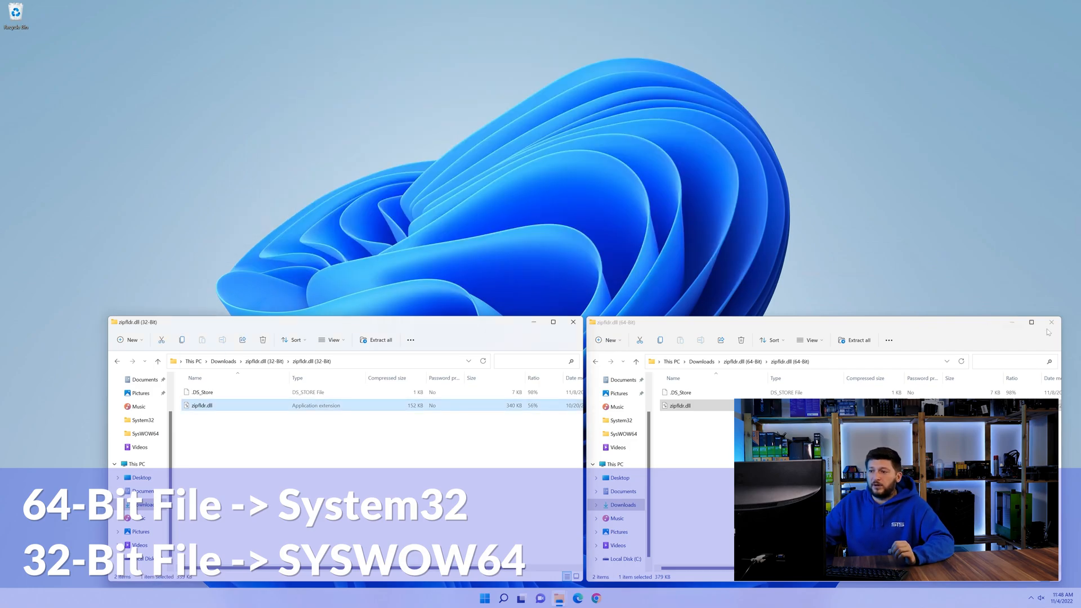
Close the 64-bit extraction folder and the remaining Explorer window.
left_click(1050, 322)
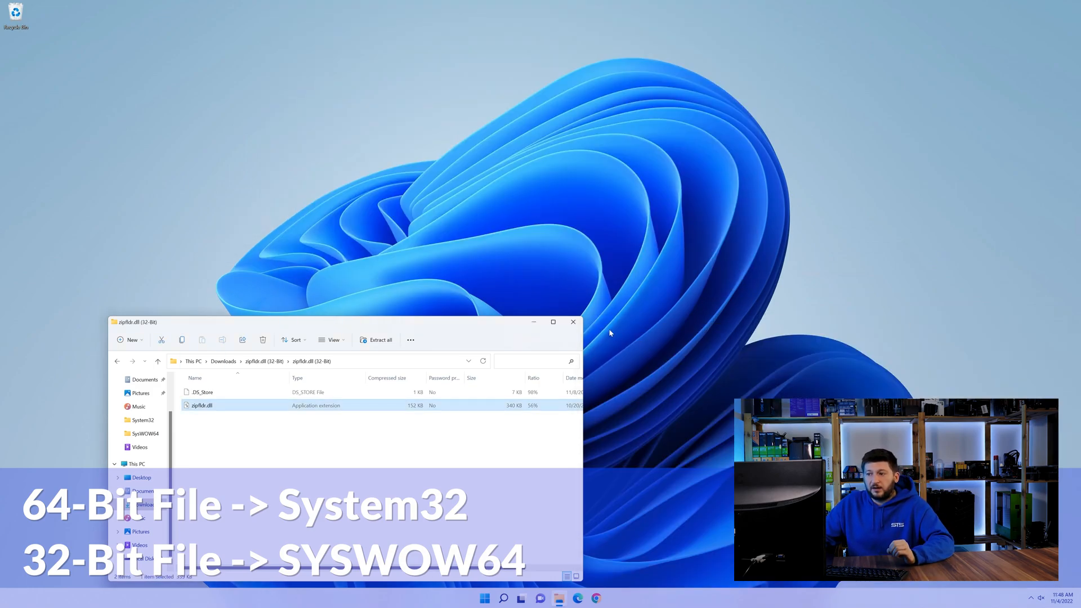
left_click(573, 322)
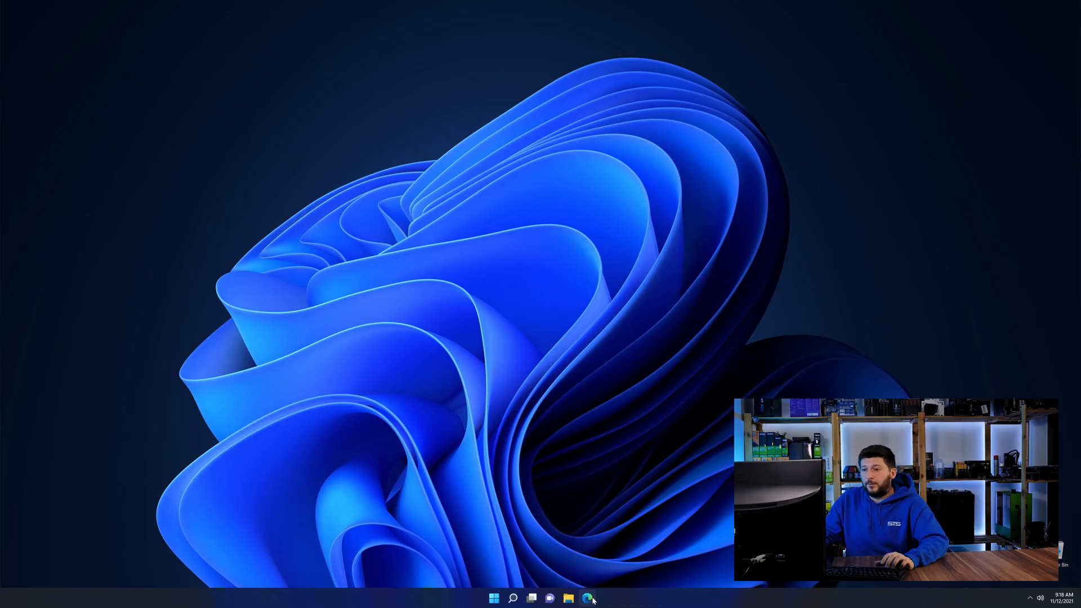
Launch Edge from the taskbar and scroll the Visual C++ Redistributable 2019 instructions.
left_click(587, 598)
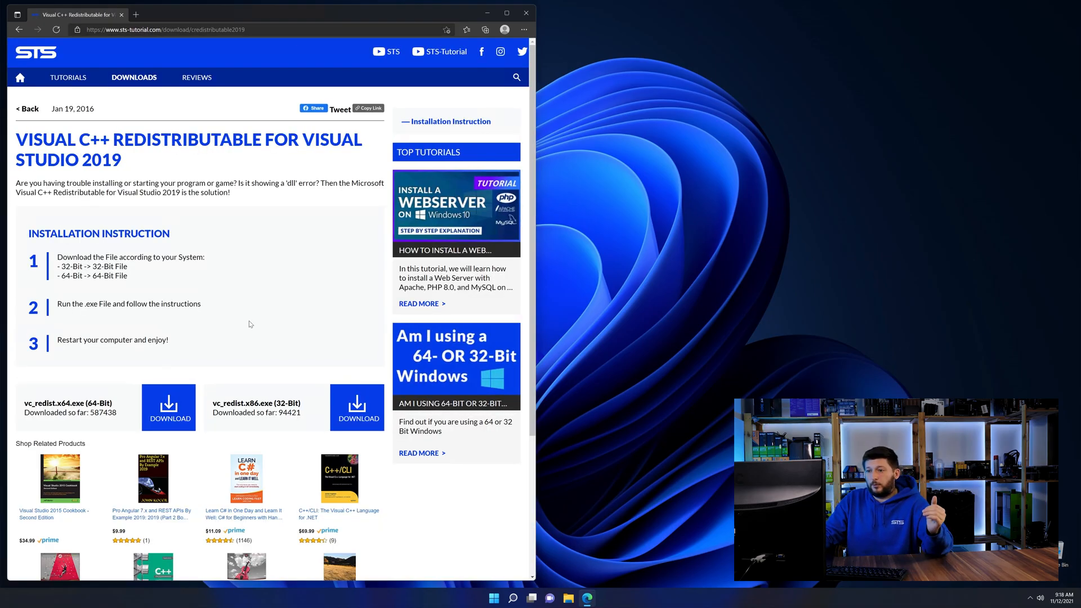
scroll("down", 3)
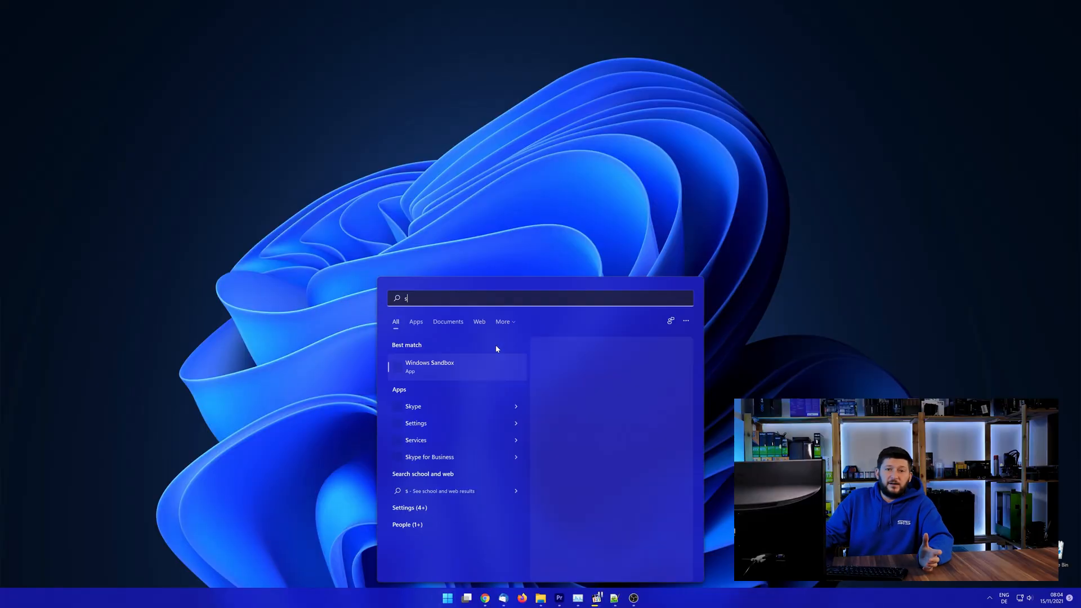
Search Start for 'system' and open the System control panel.
type("ystem")
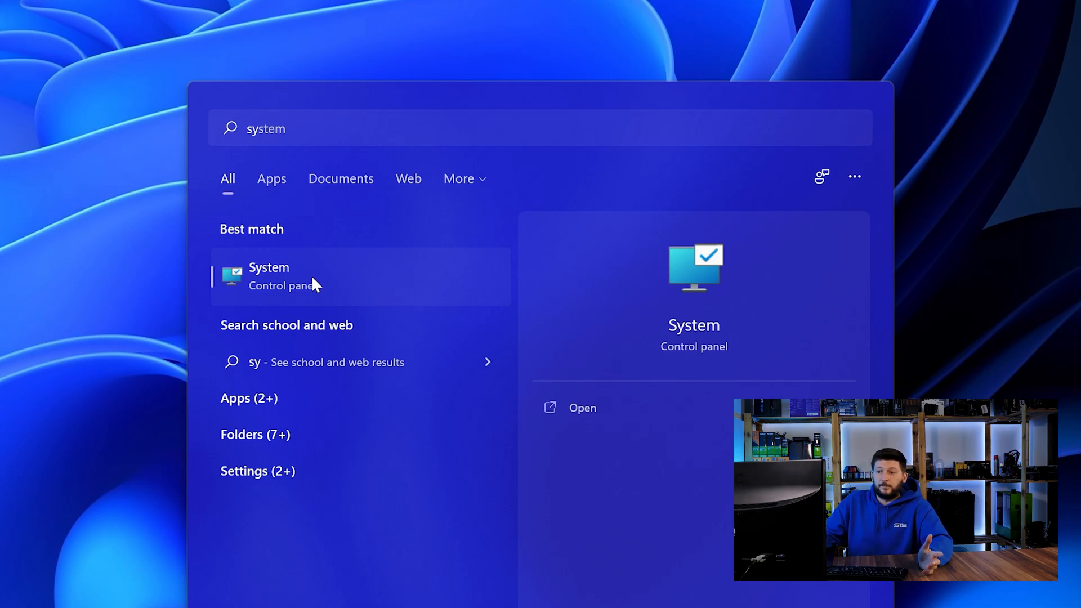
left_click(269, 276)
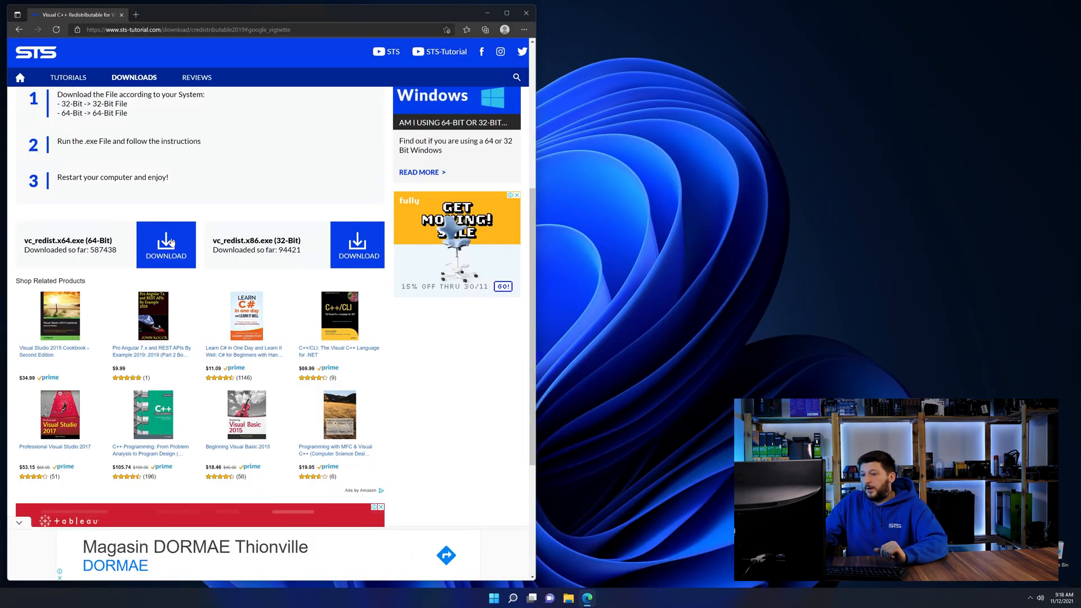
Download vc_redist.x64.exe and install it after agreeing to the license terms.
left_click(166, 245)
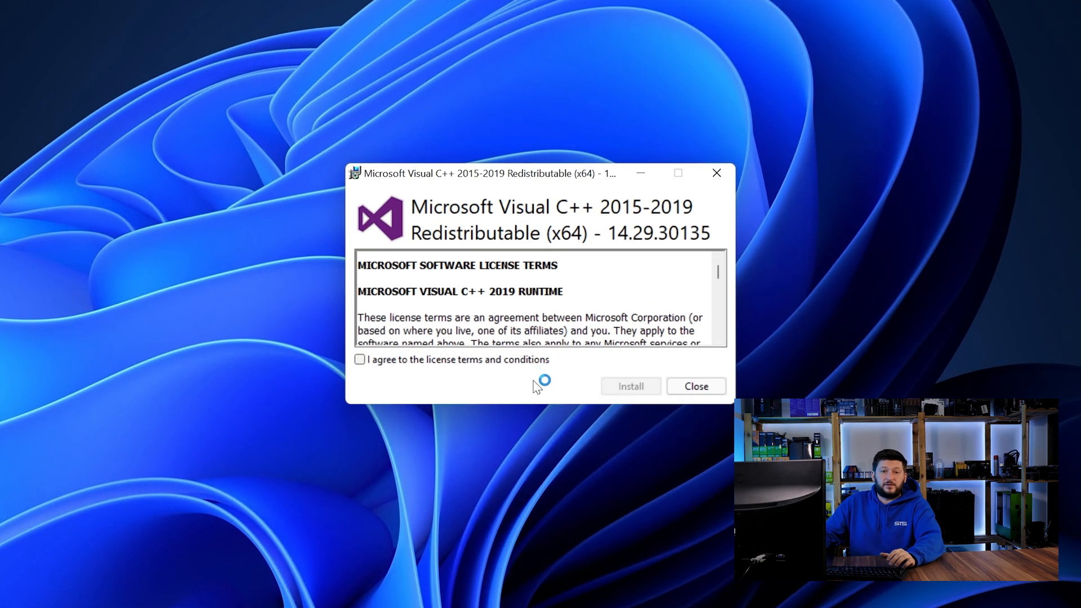
left_click(629, 386)
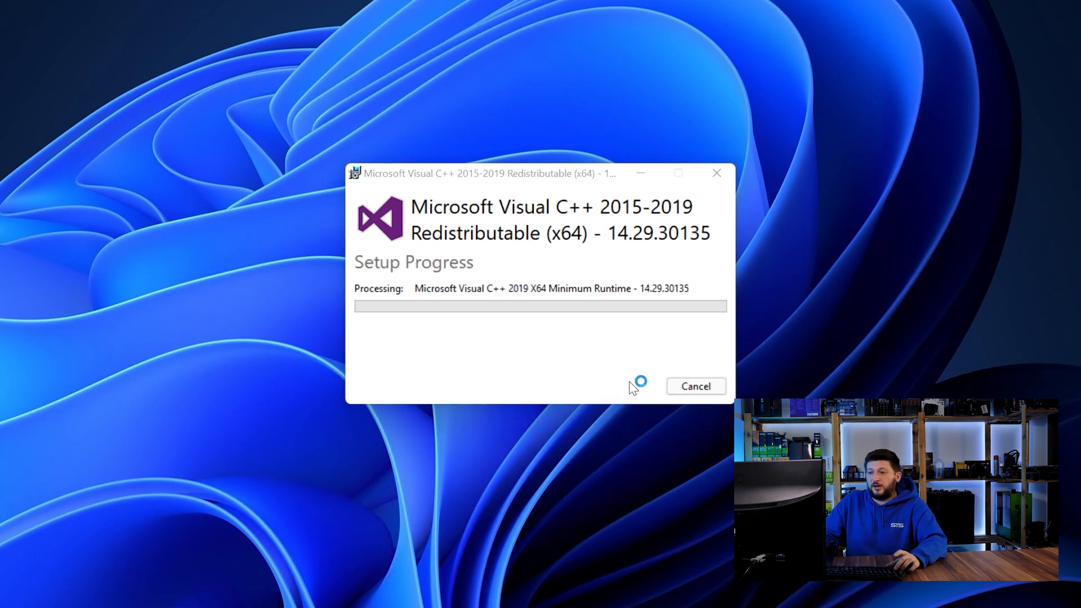